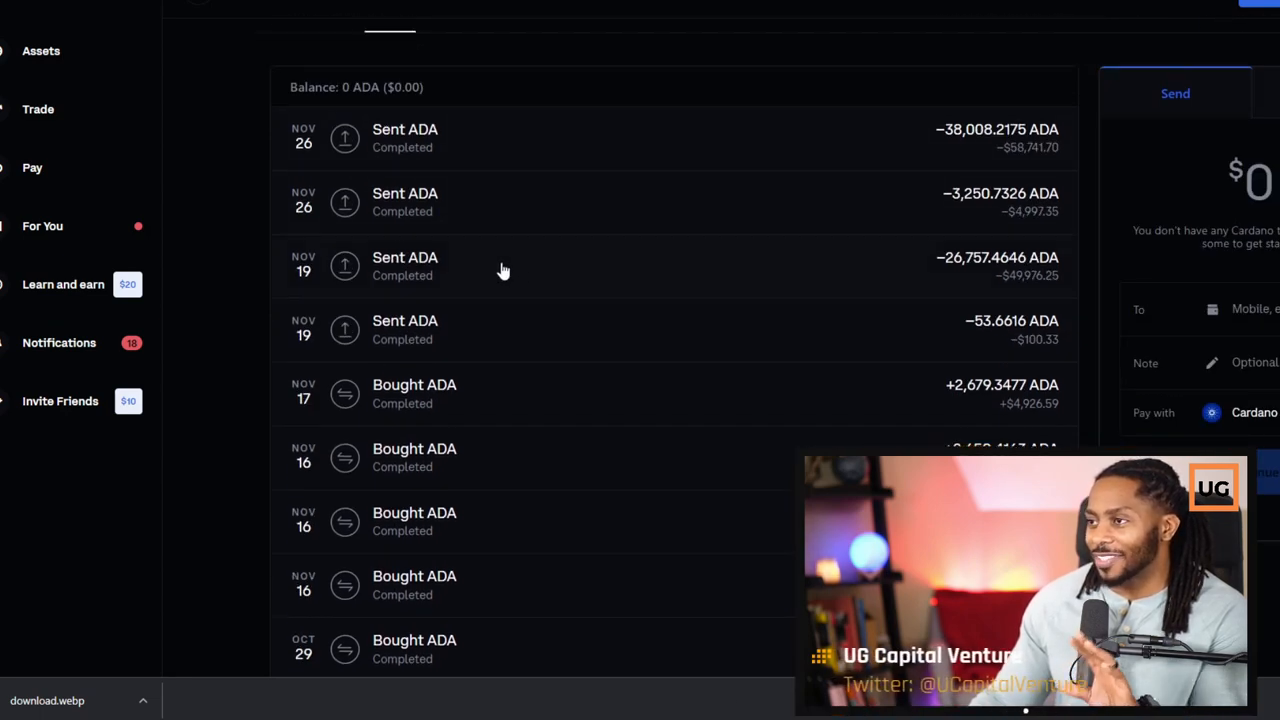
# Scroll the ADA transaction list down to the earliest Bought ADA entries from May.
pyautogui.scroll(-3)
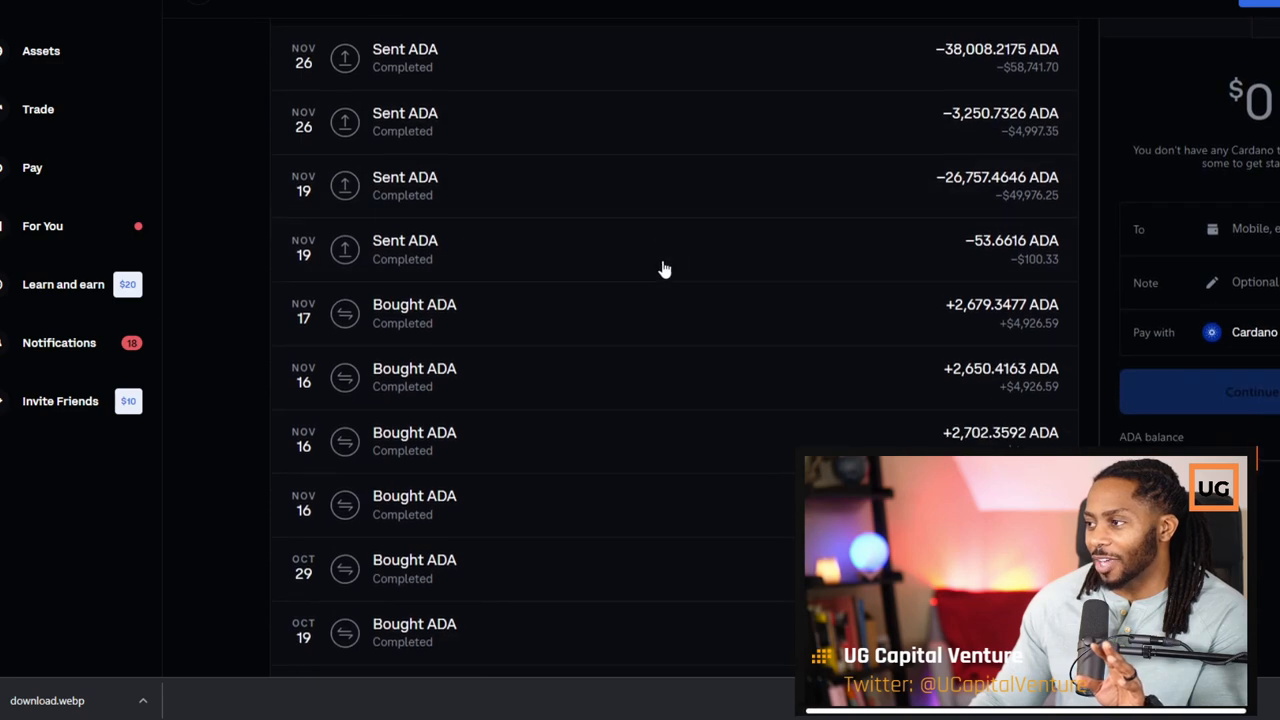
pyautogui.scroll(-3)
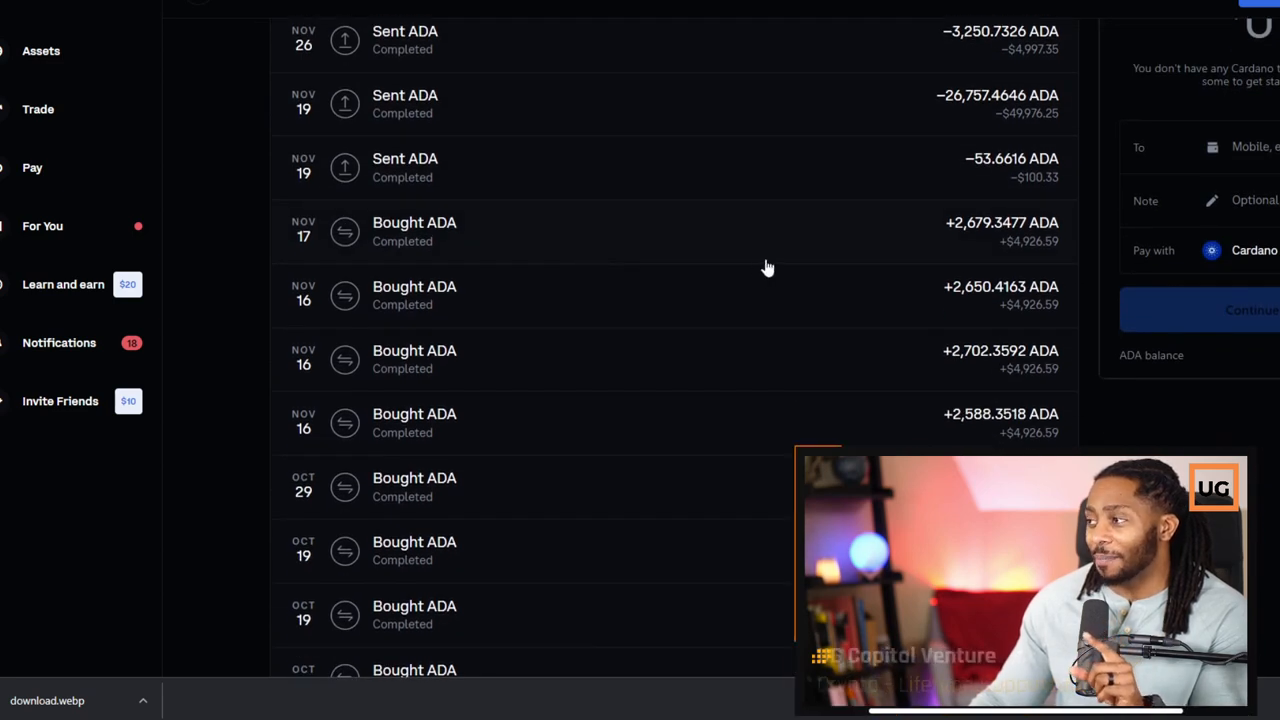
pyautogui.scroll(-3)
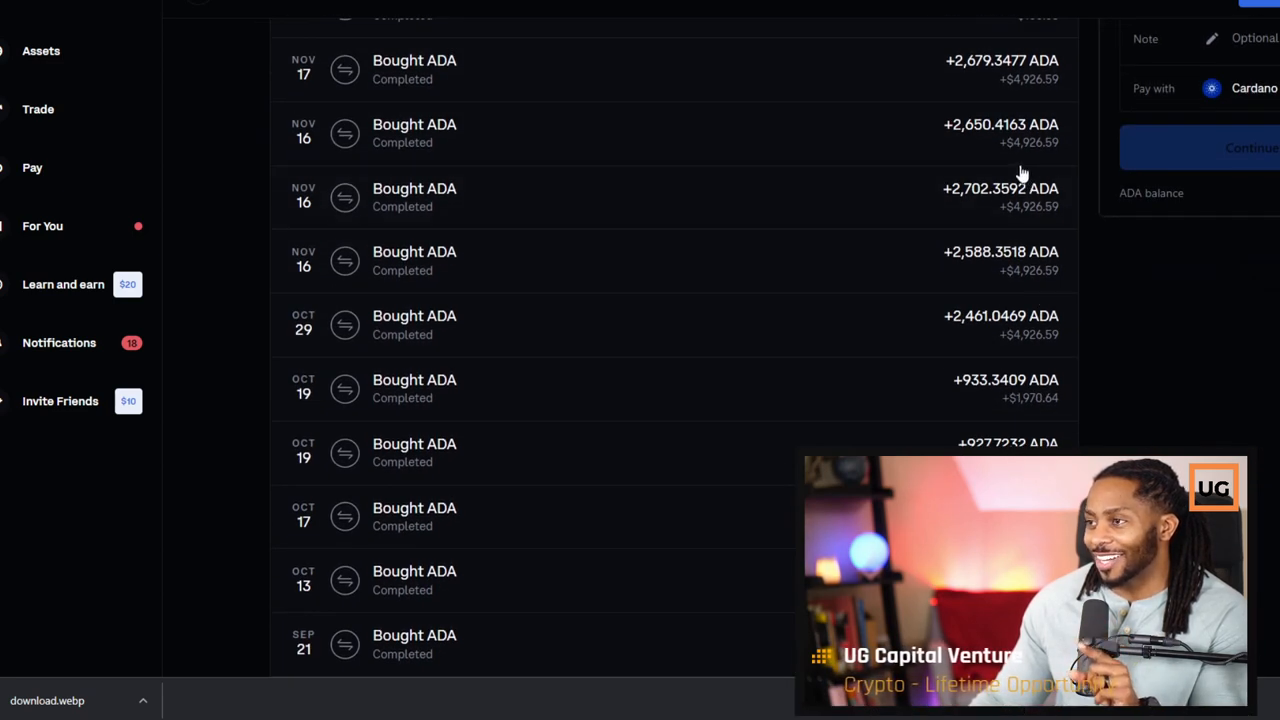
pyautogui.scroll(-3)
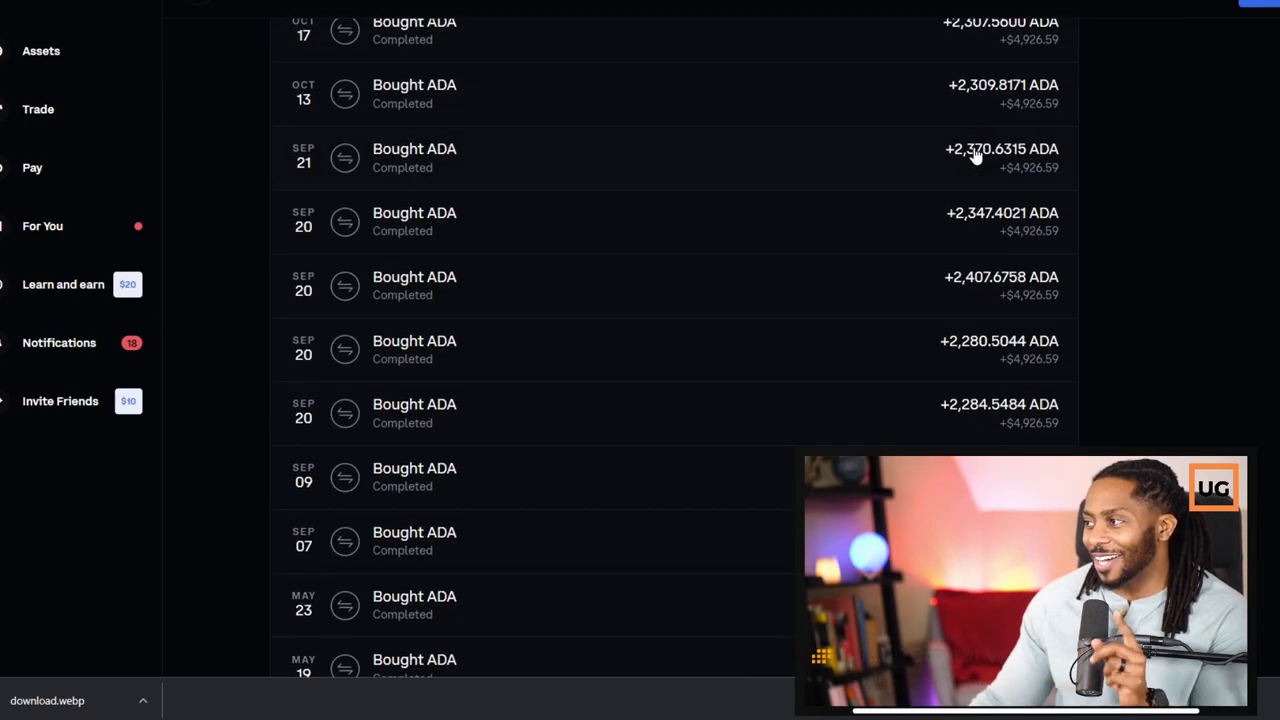
pyautogui.scroll(-3)
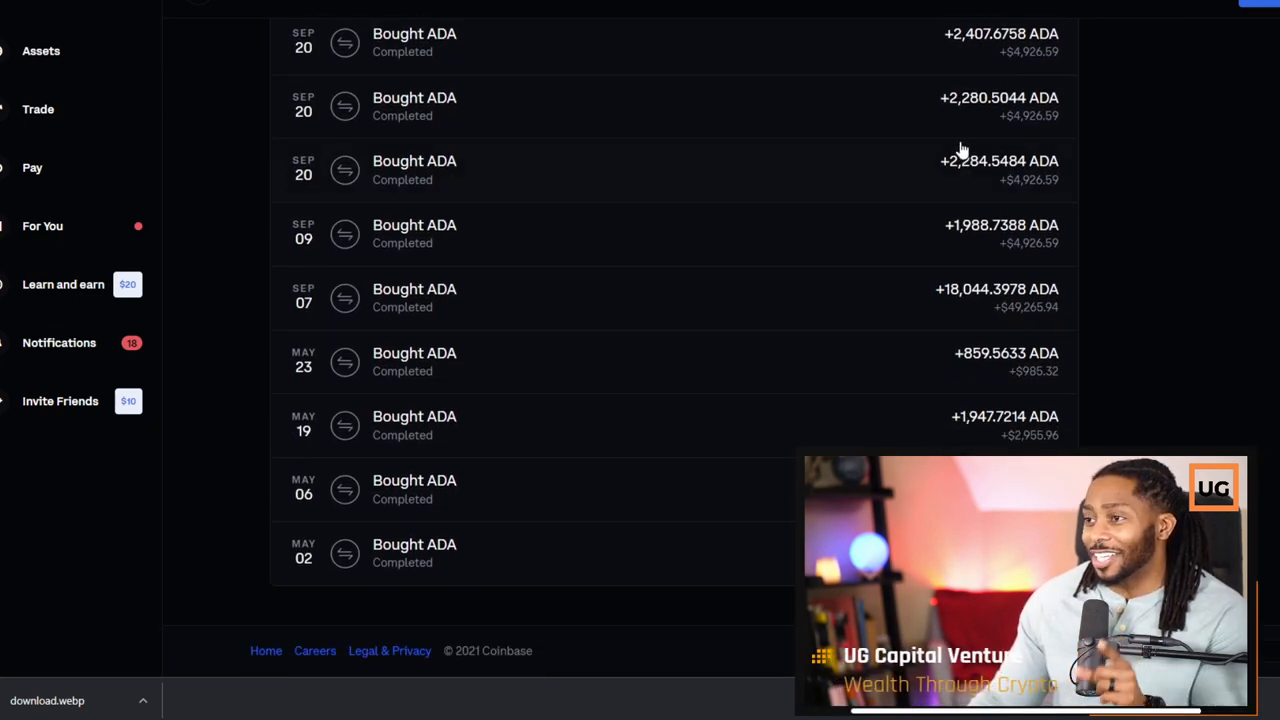
pyautogui.moveTo(984, 242)
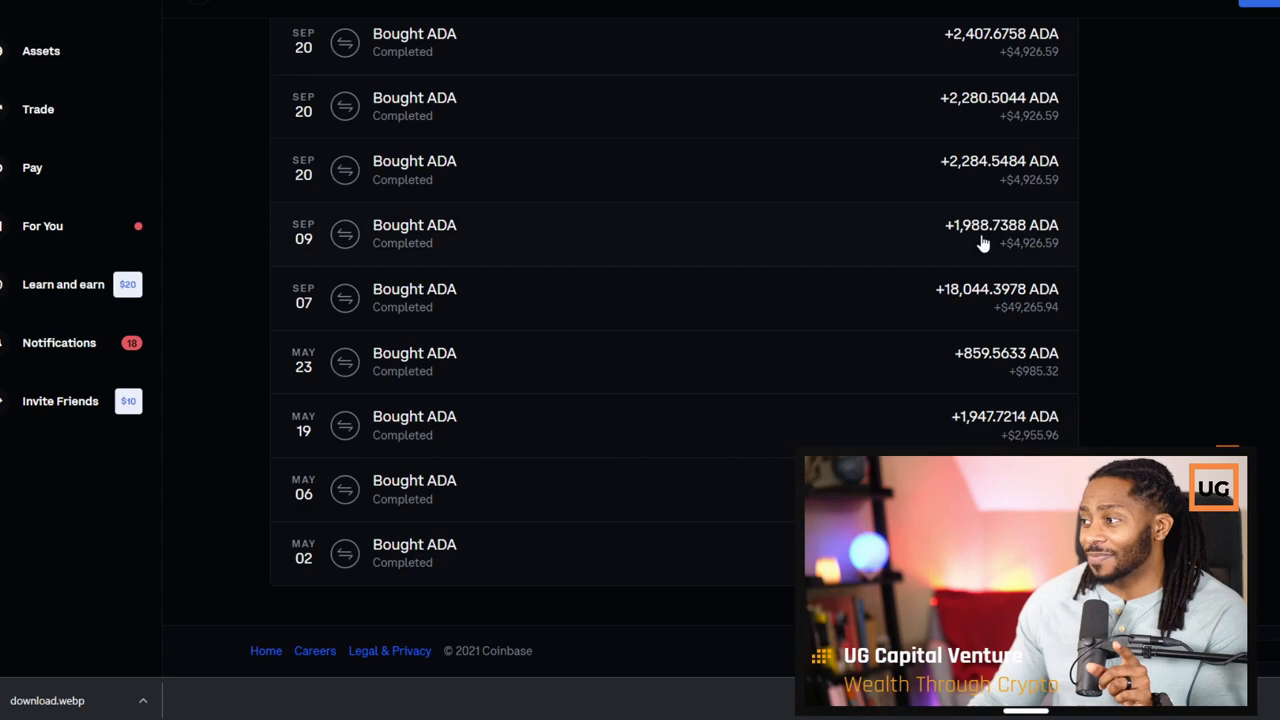
pyautogui.moveTo(976, 308)
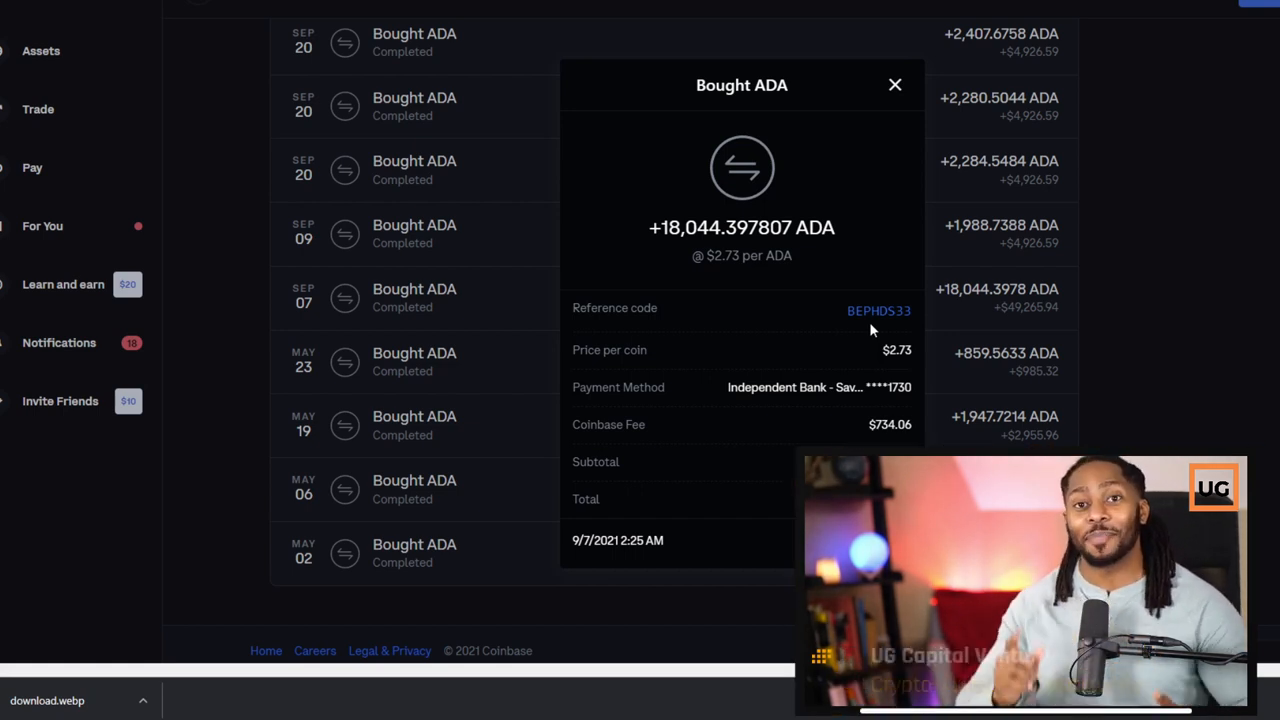
pyautogui.moveTo(920, 378)
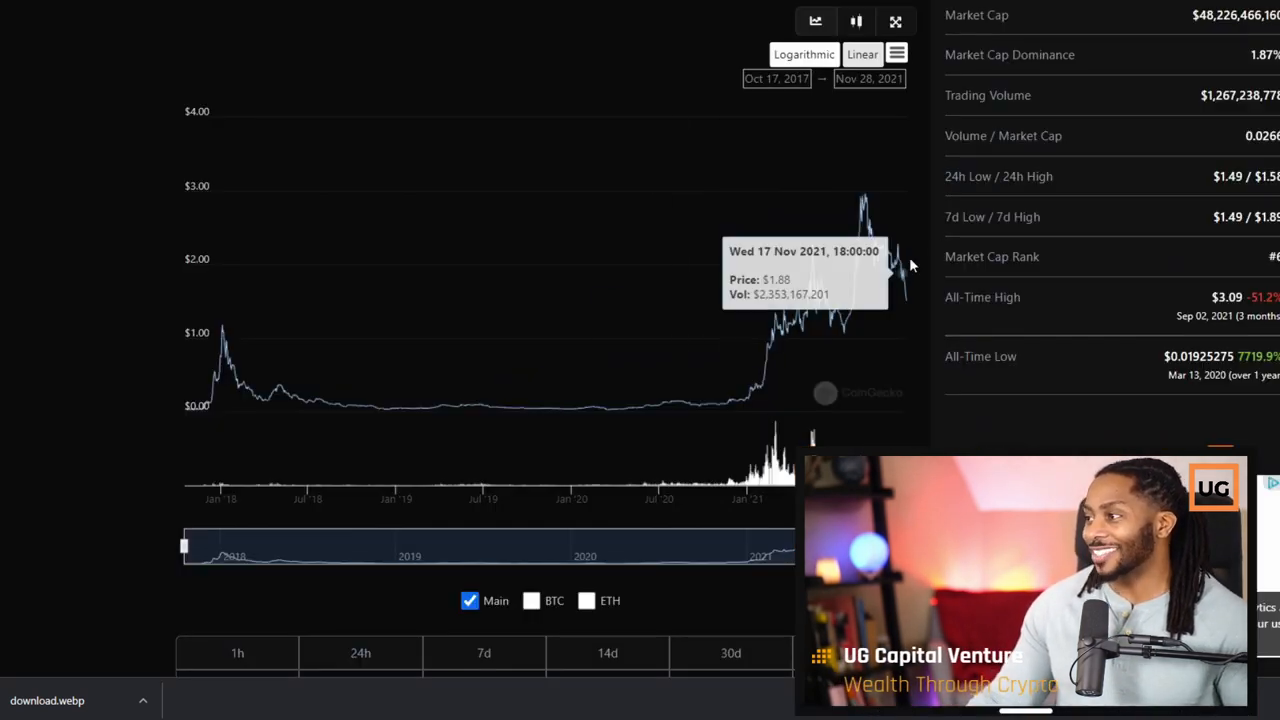
pyautogui.moveTo(838, 190)
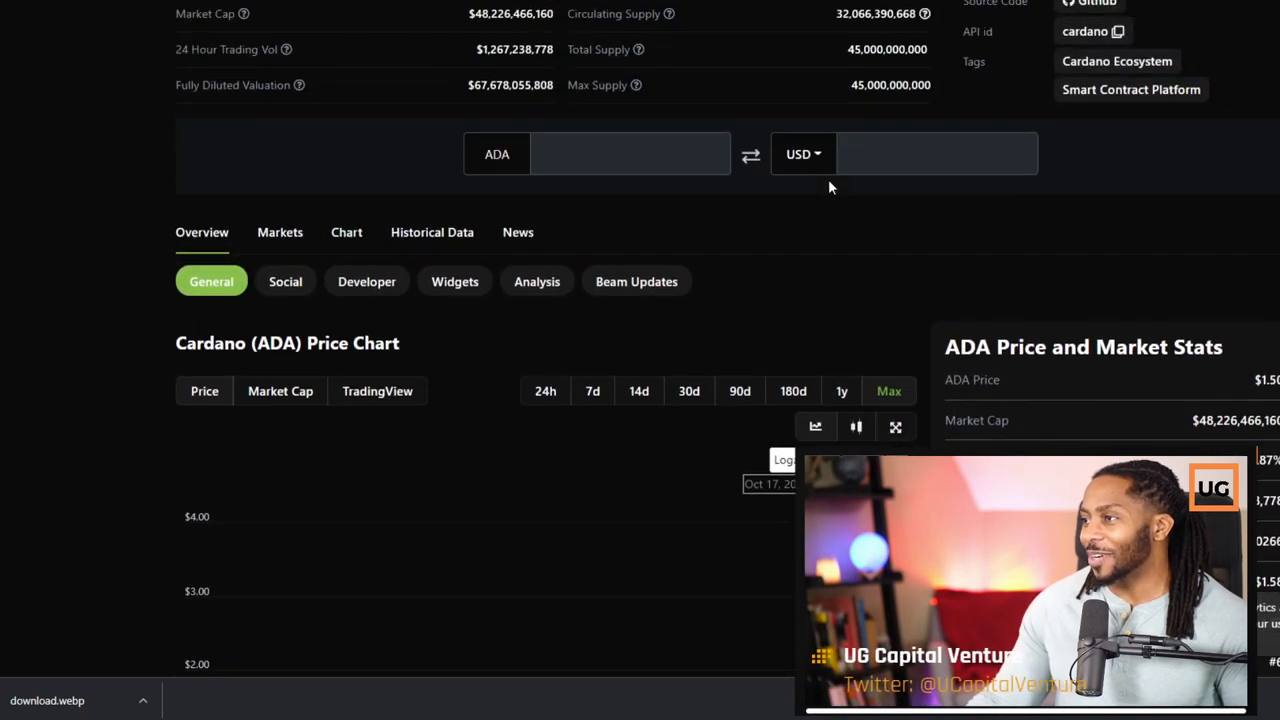
# Scroll the CoinGecko Cardano page to the Max-range ADA price chart.
pyautogui.scroll(-3)
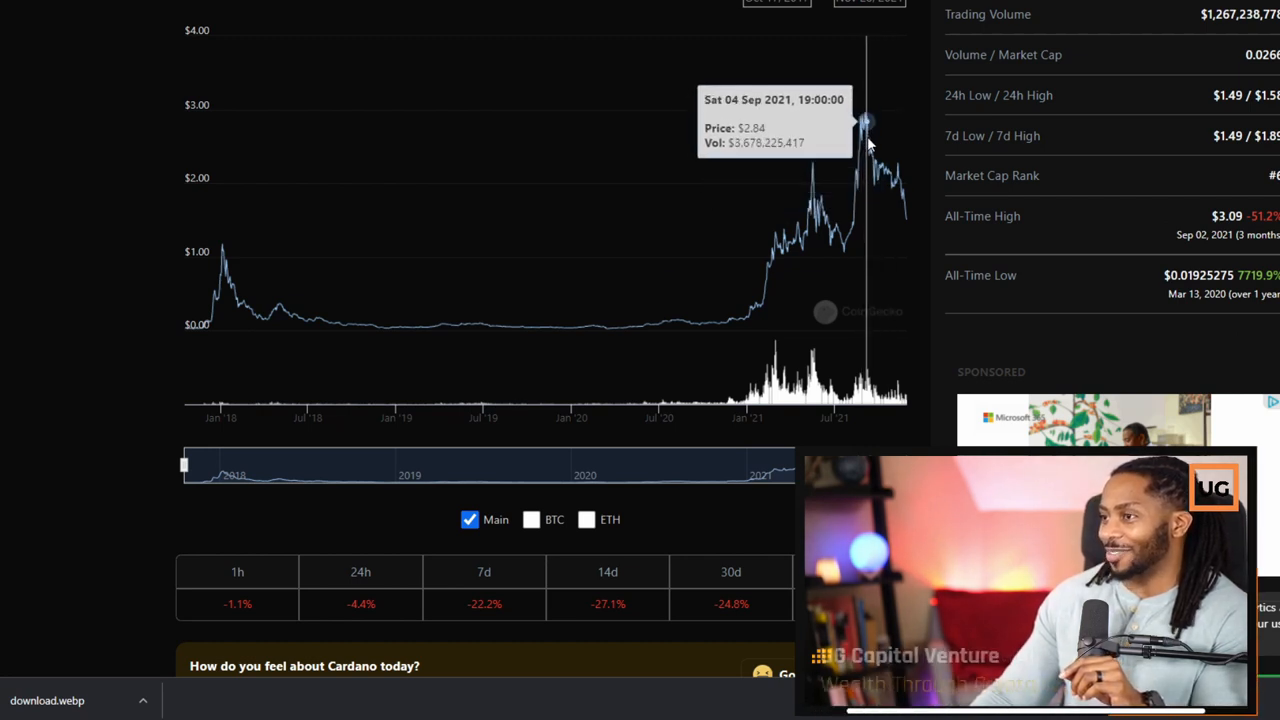
pyautogui.moveTo(910, 216)
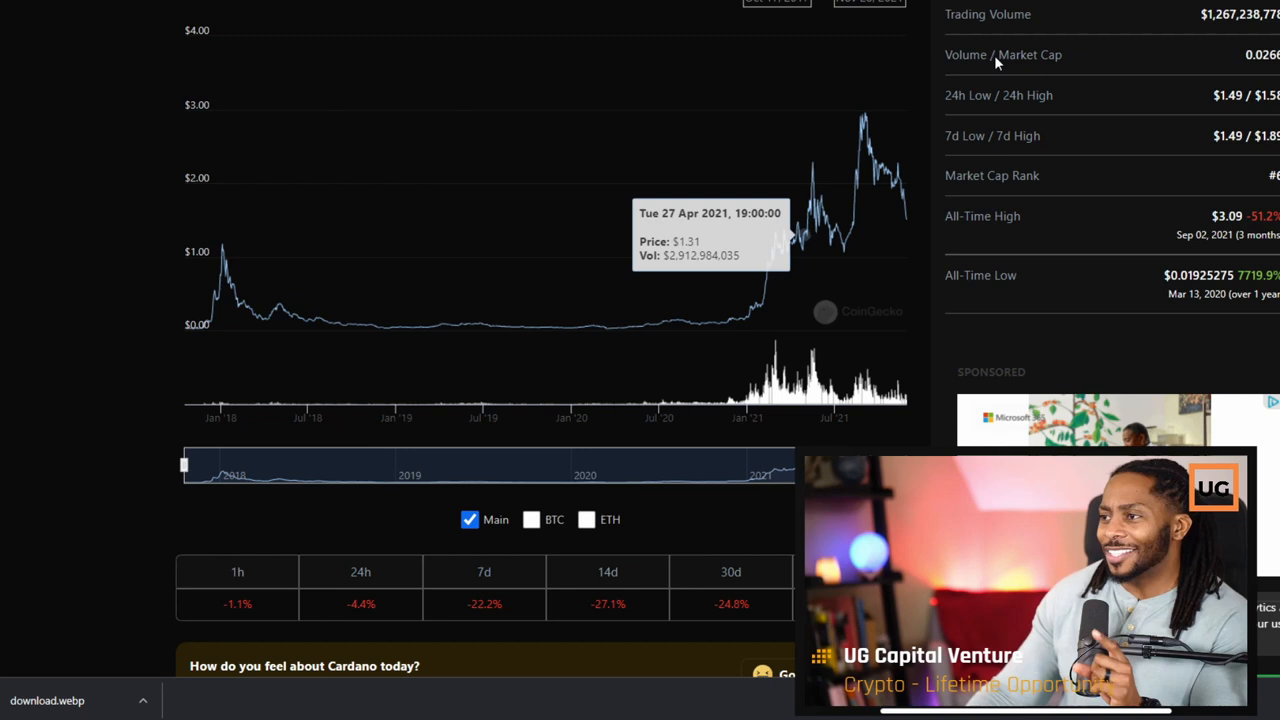
pyautogui.moveTo(796, 280)
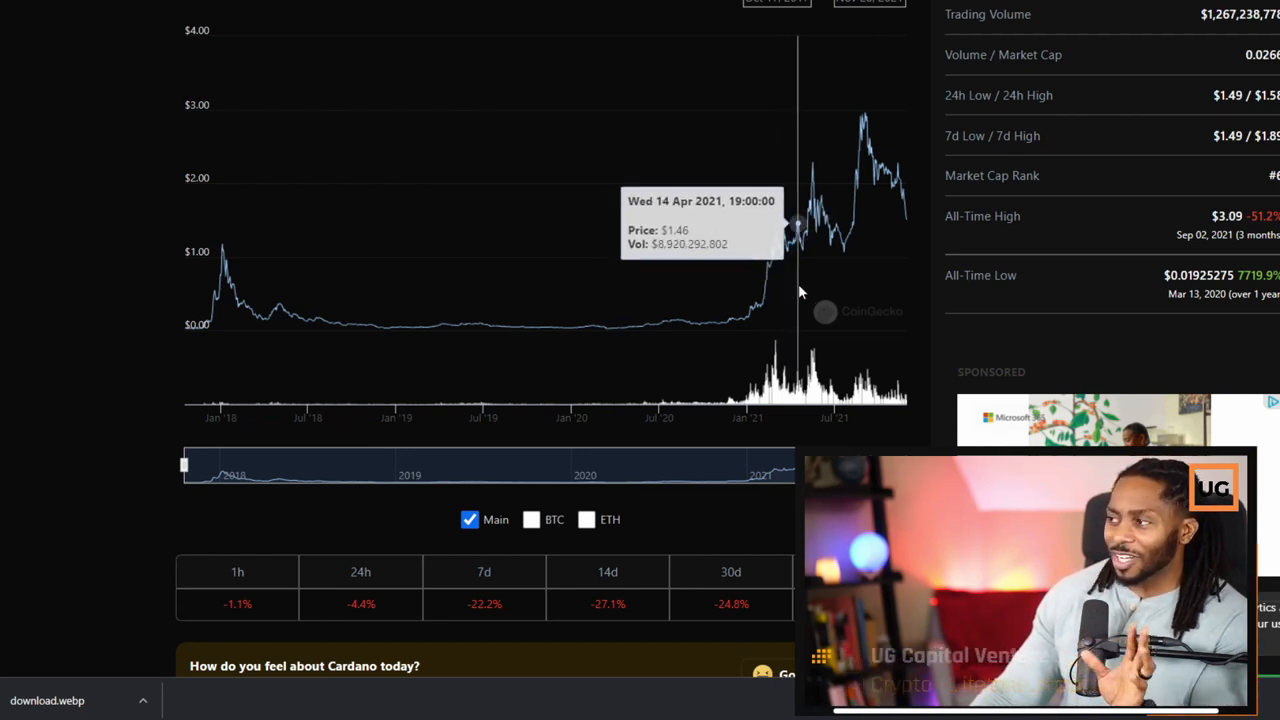
pyautogui.moveTo(820, 196)
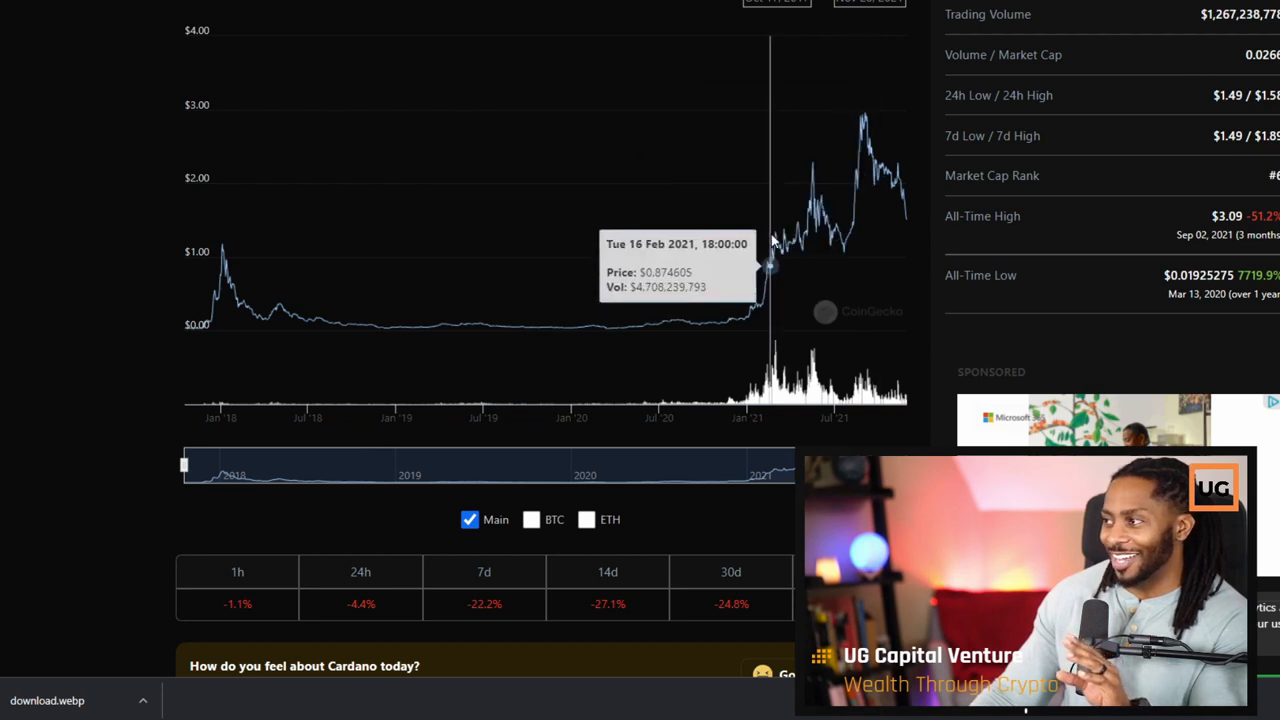
pyautogui.moveTo(860, 120)
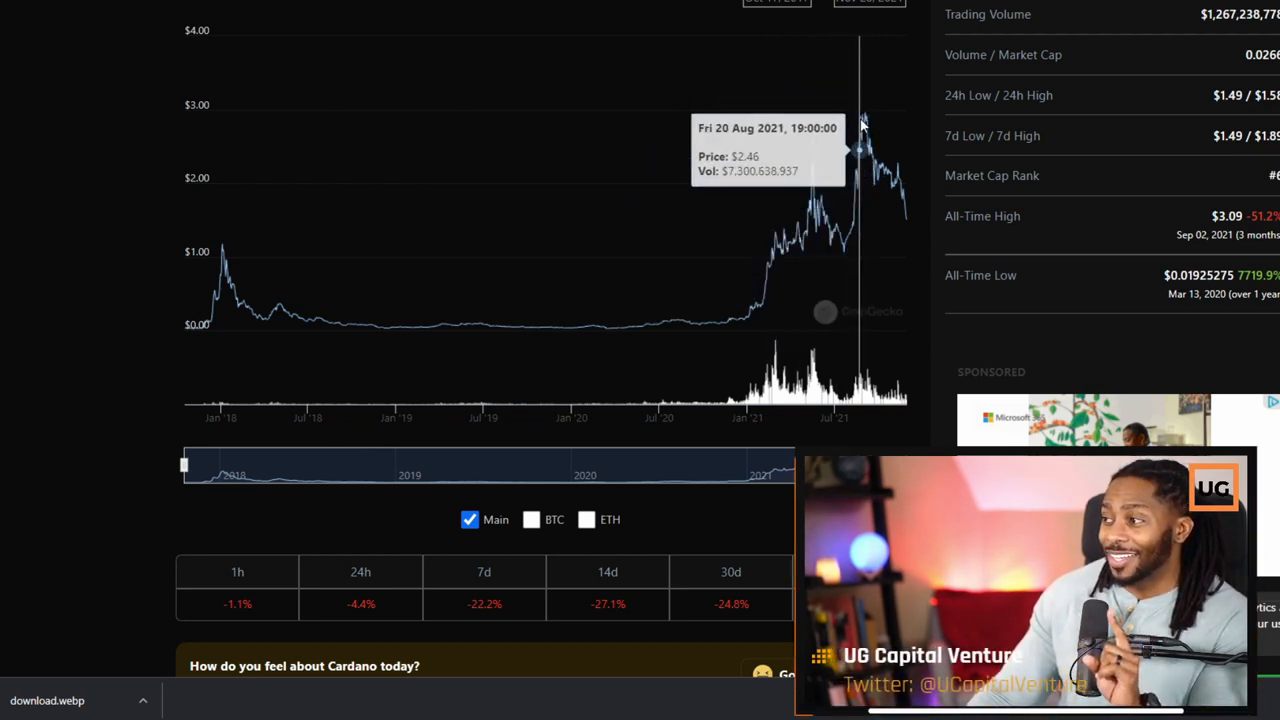
pyautogui.moveTo(892, 200)
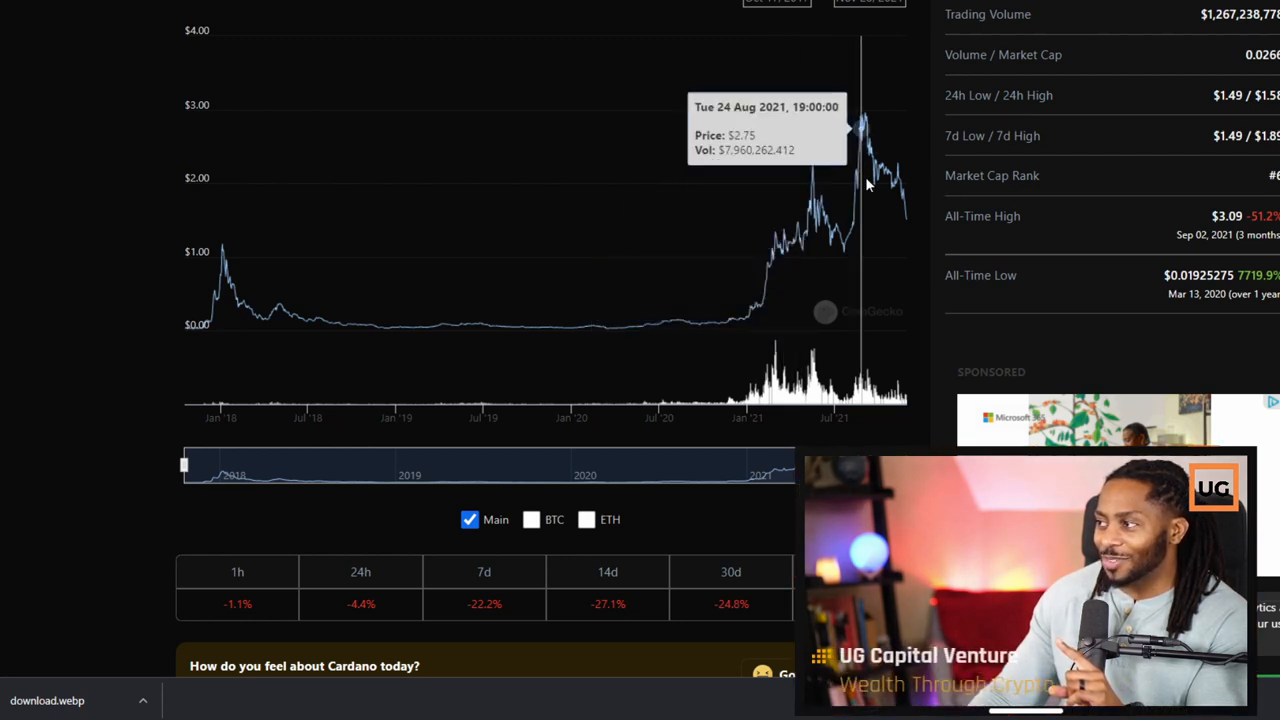
pyautogui.moveTo(870, 192)
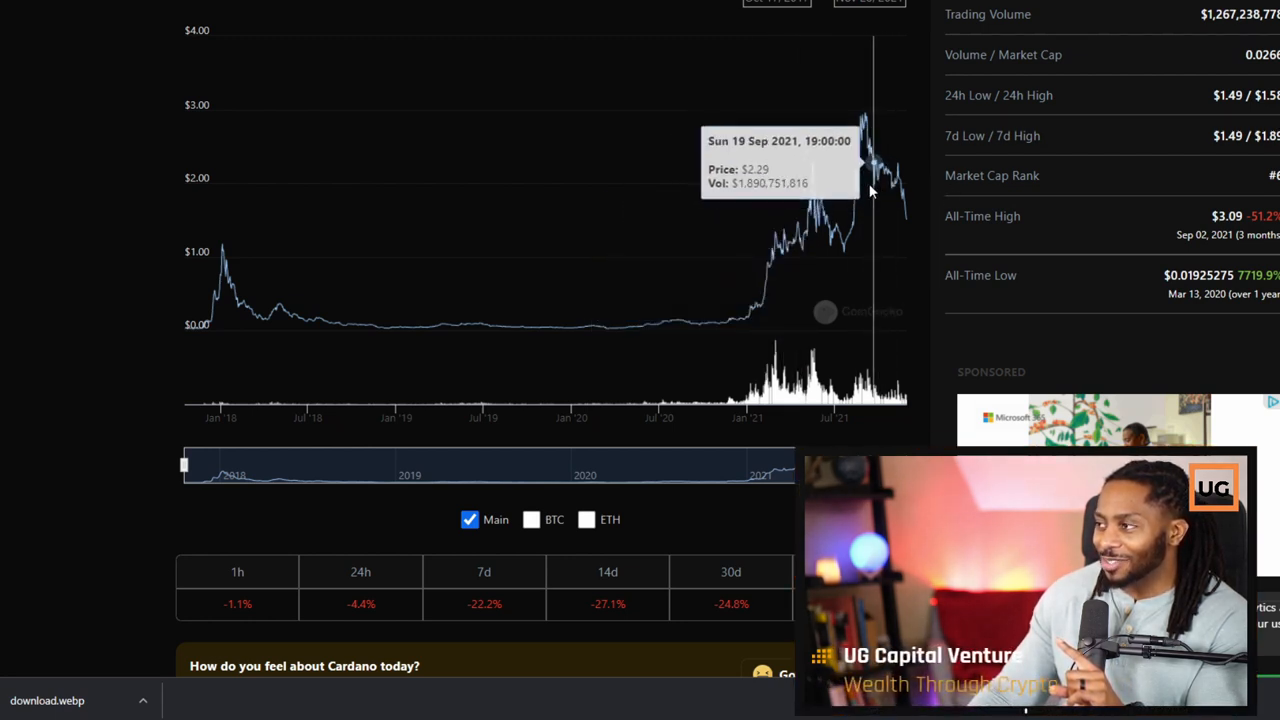
pyautogui.moveTo(910, 224)
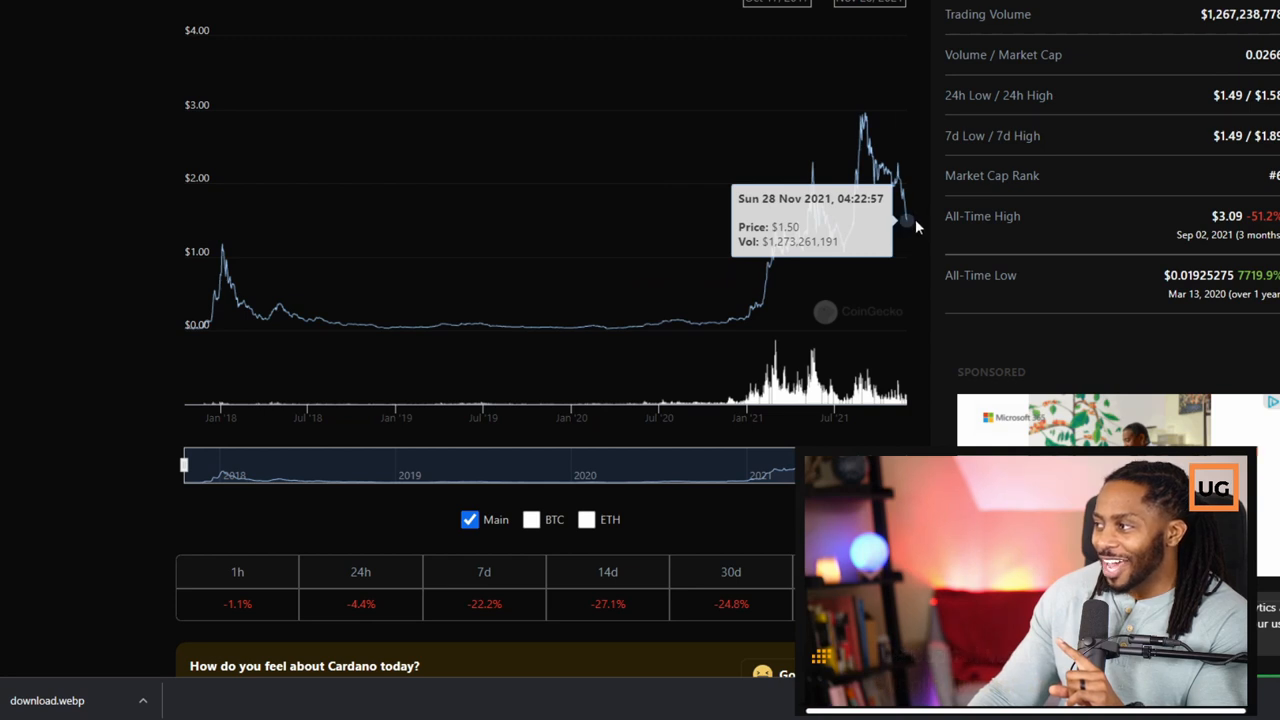
pyautogui.moveTo(888, 248)
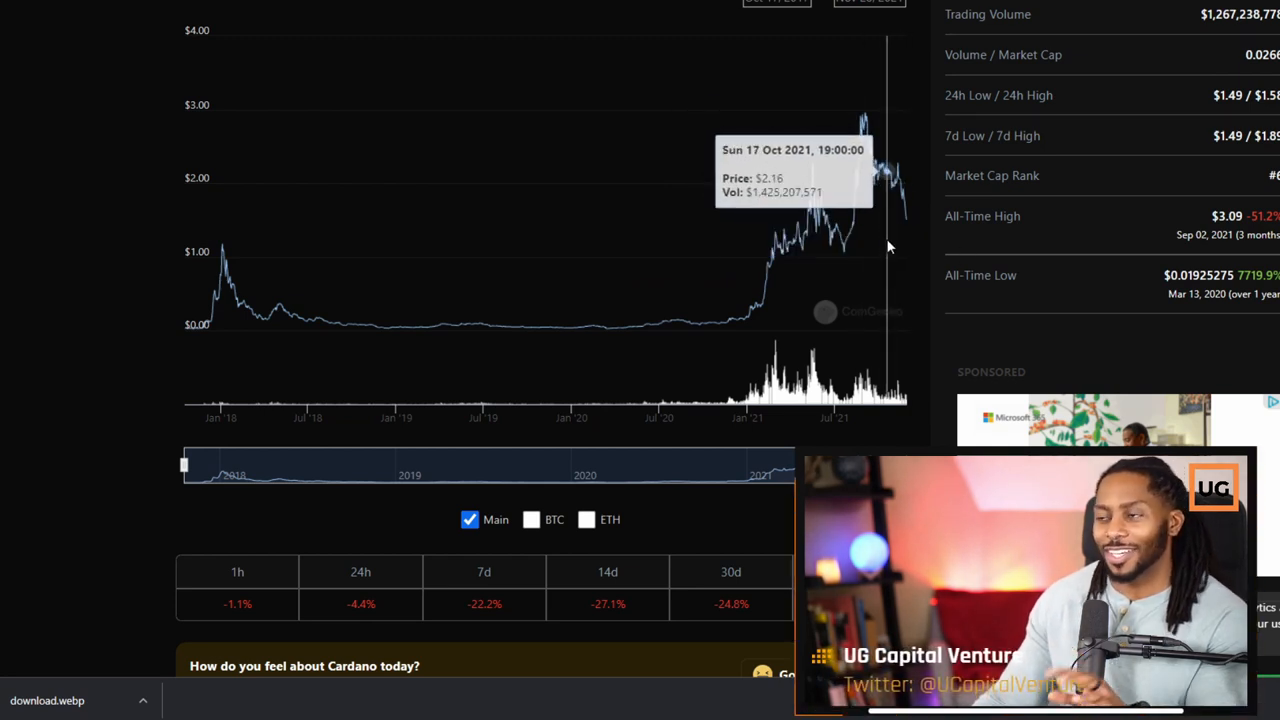
pyautogui.moveTo(836, 236)
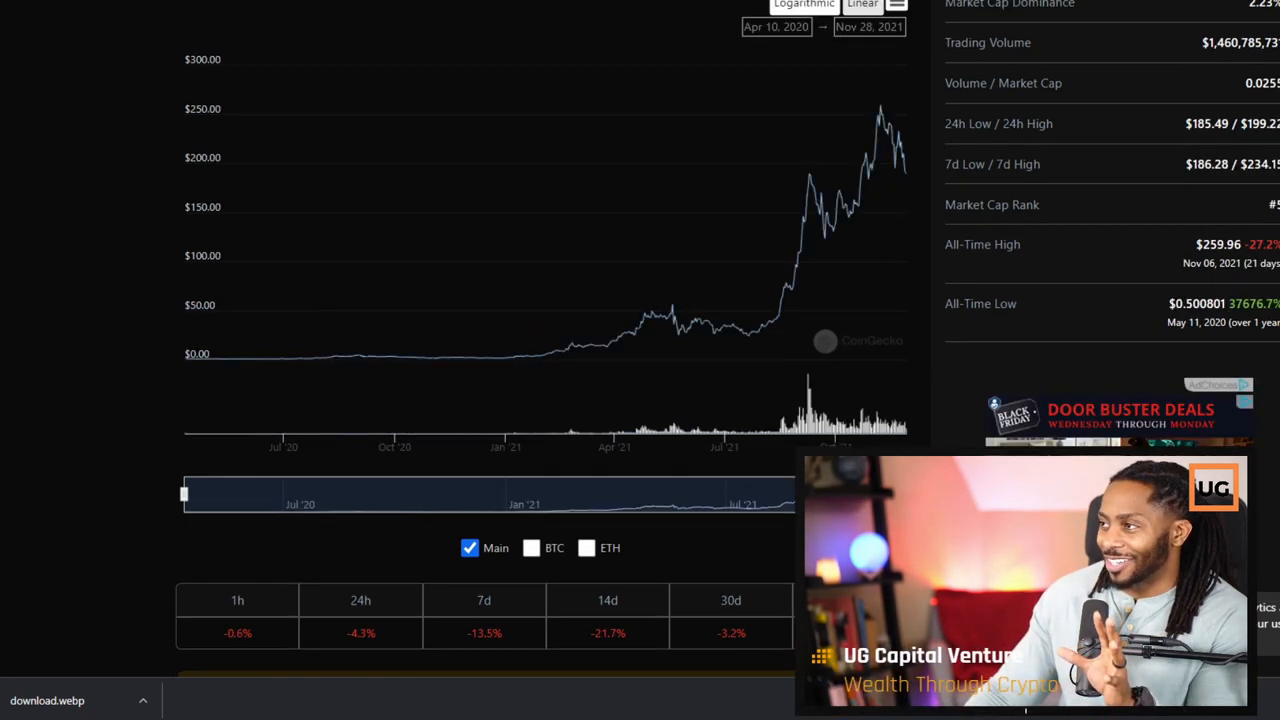
pyautogui.moveTo(884, 124)
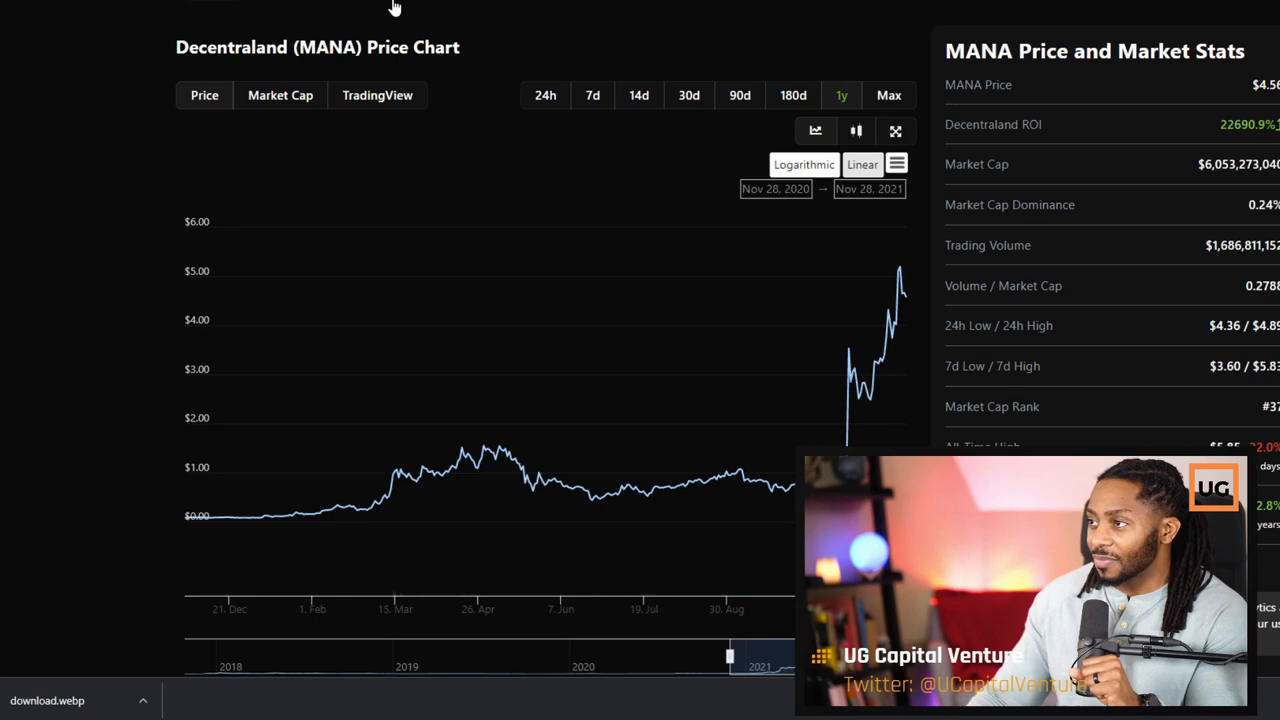
# Inspect another coin's 1y CoinGecko chart peaking near $0.97, then move to the Cardano roadmap tab.
pyautogui.scroll(-3)
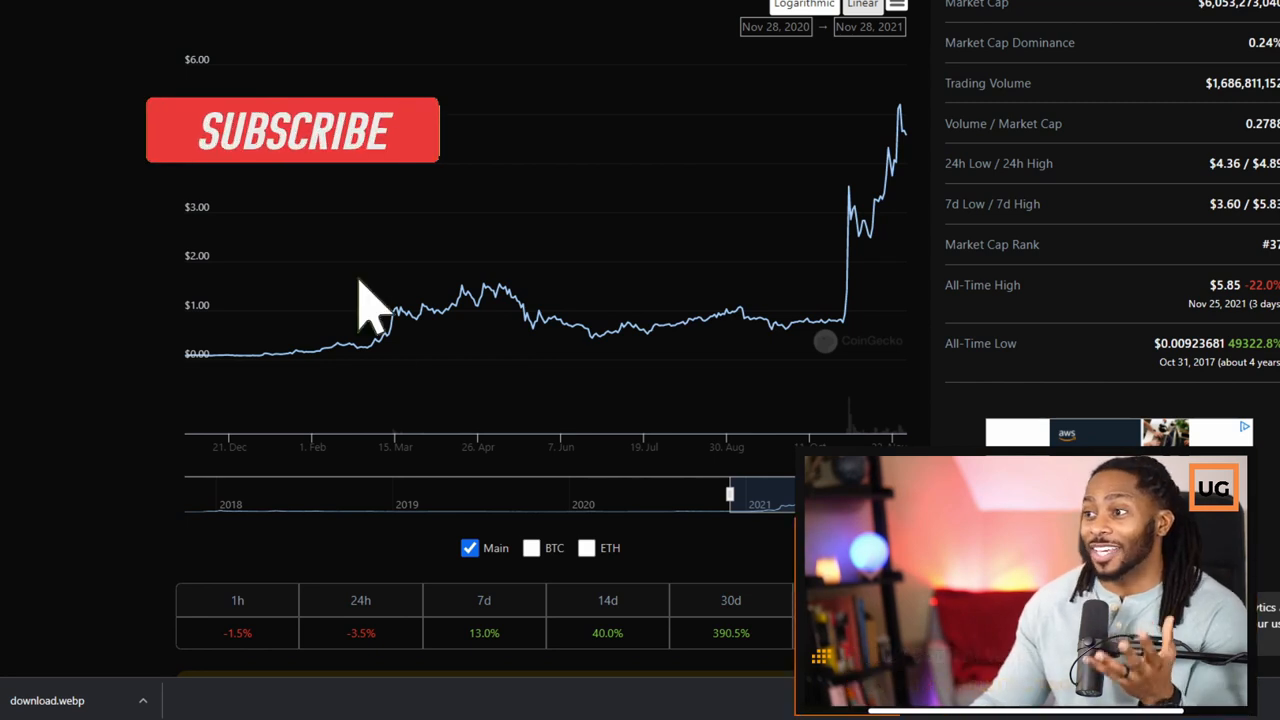
pyautogui.click(292, 130)
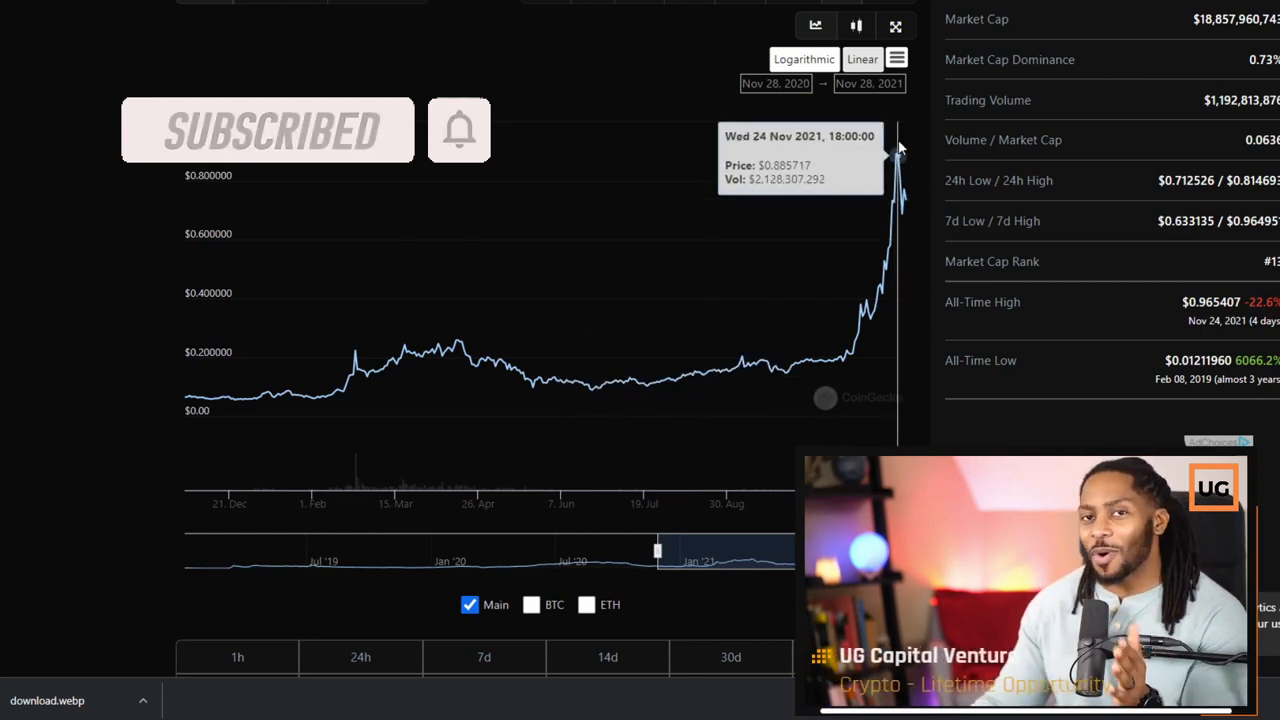
pyautogui.moveTo(900, 136)
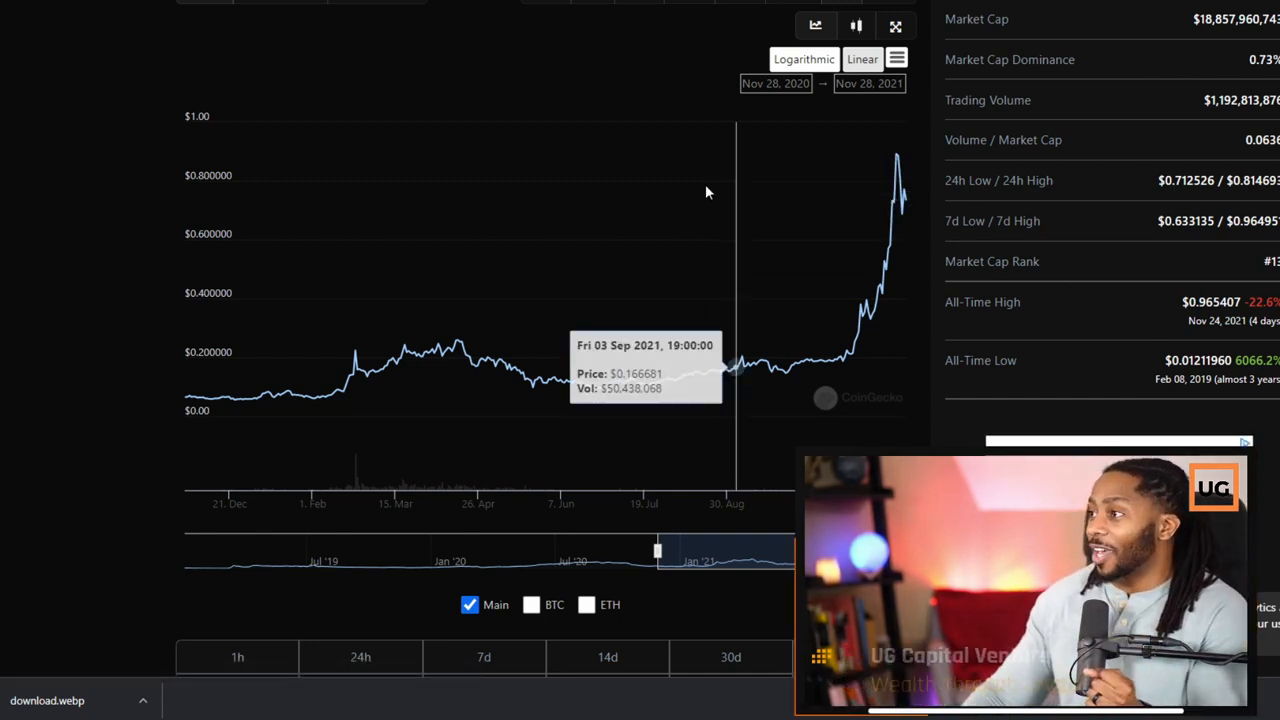
pyautogui.moveTo(1084, 4)
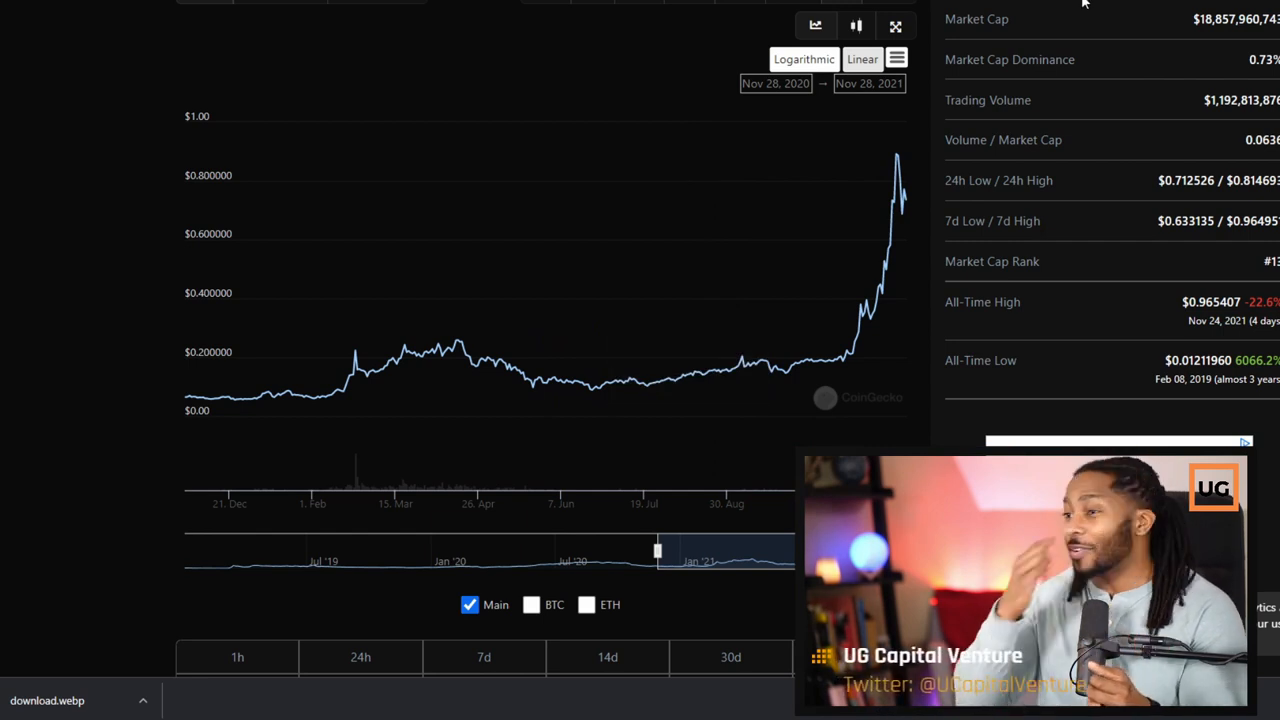
pyautogui.click(888, 30)
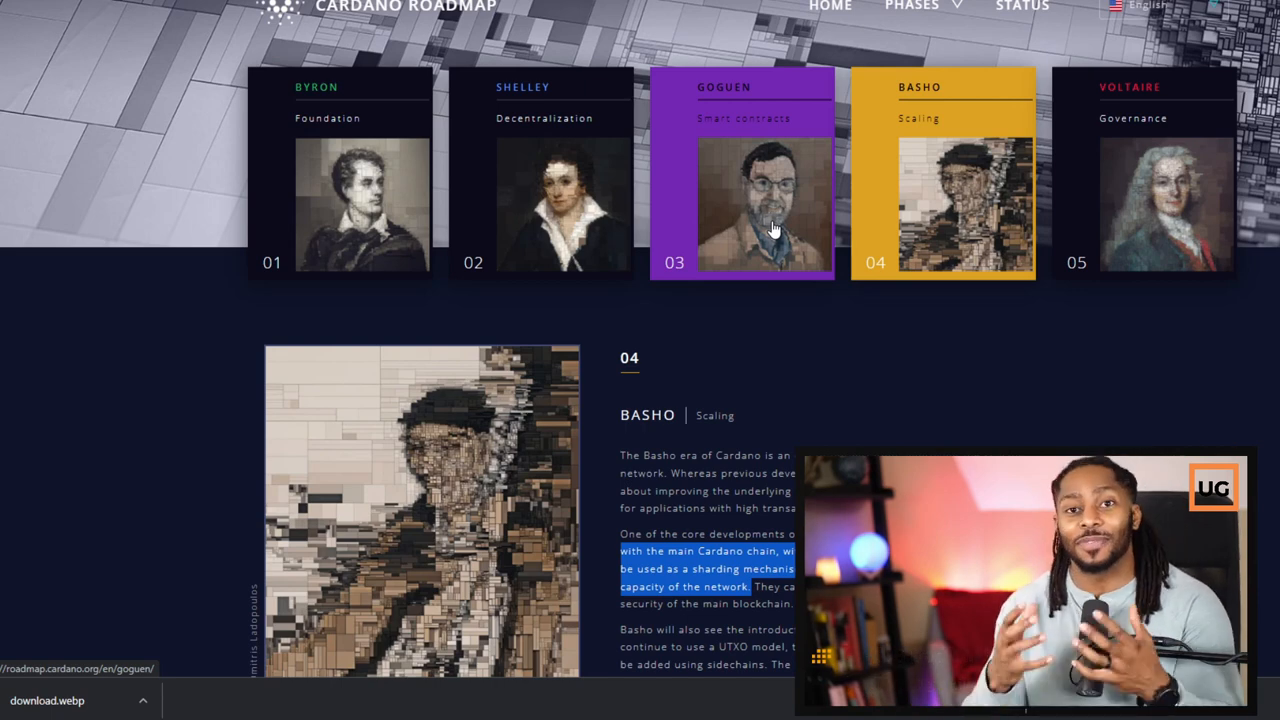
pyautogui.moveTo(504, 132)
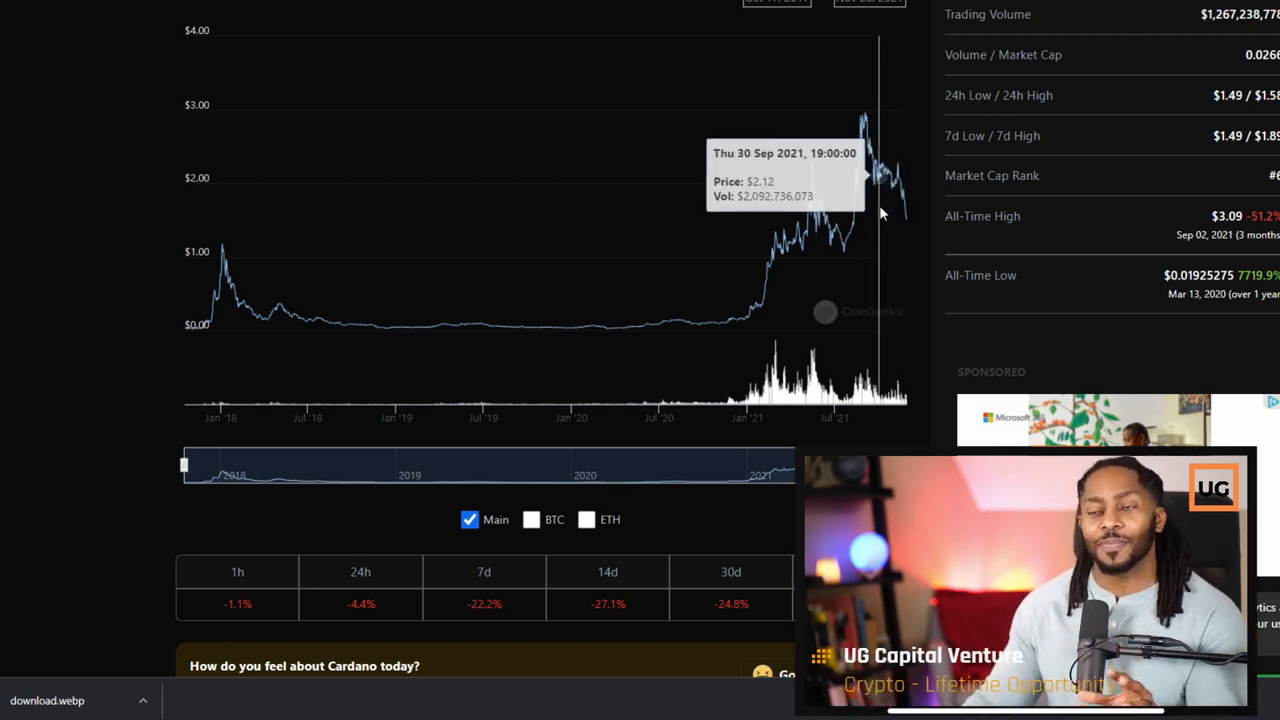
pyautogui.moveTo(876, 228)
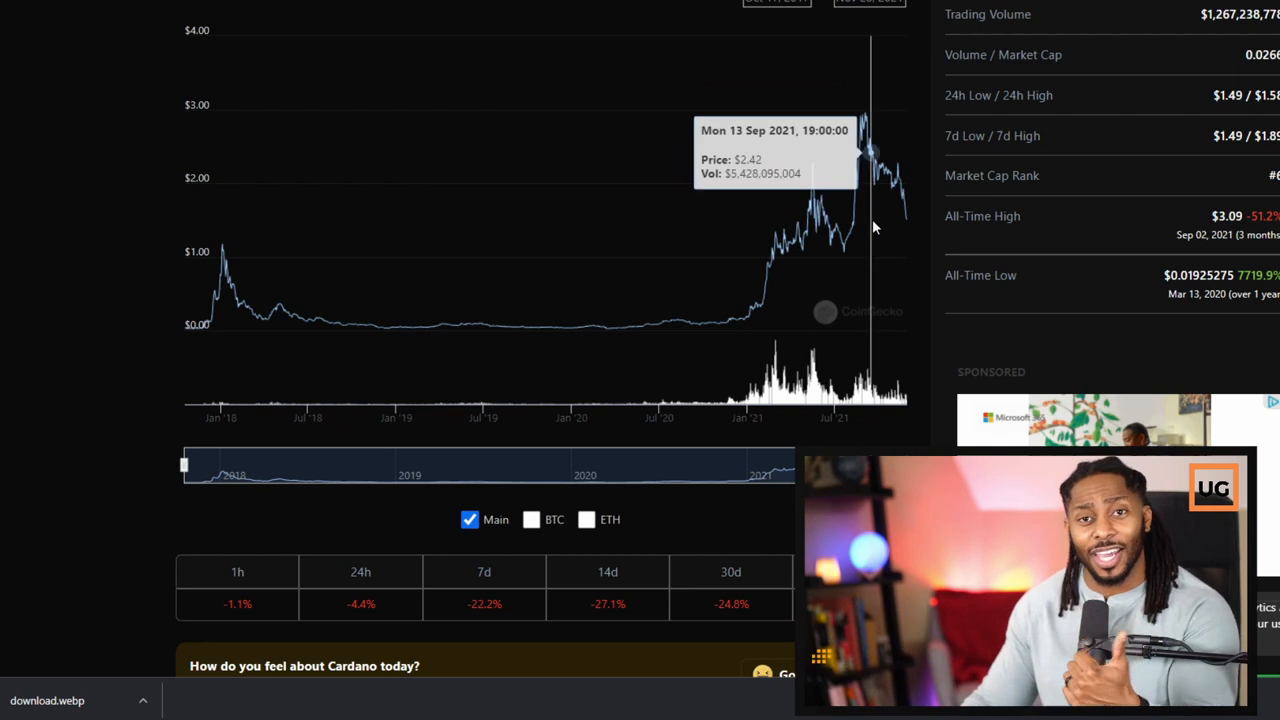
pyautogui.moveTo(856, 220)
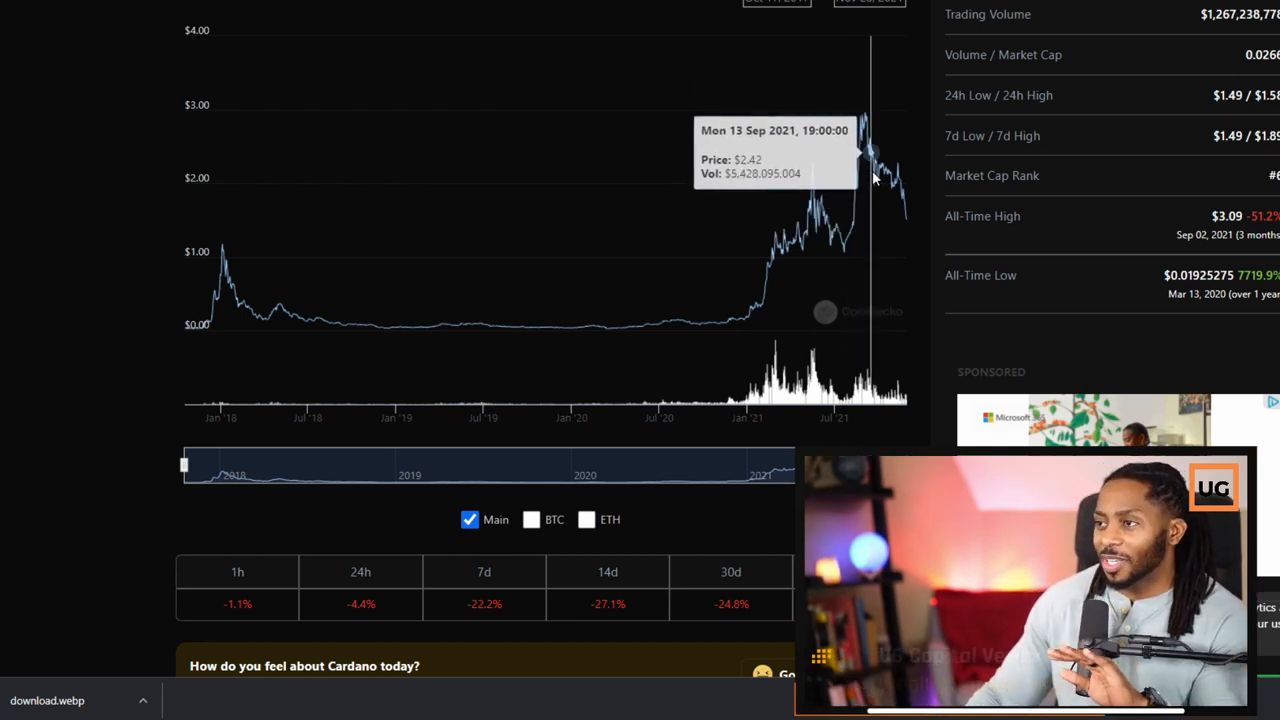
pyautogui.moveTo(880, 198)
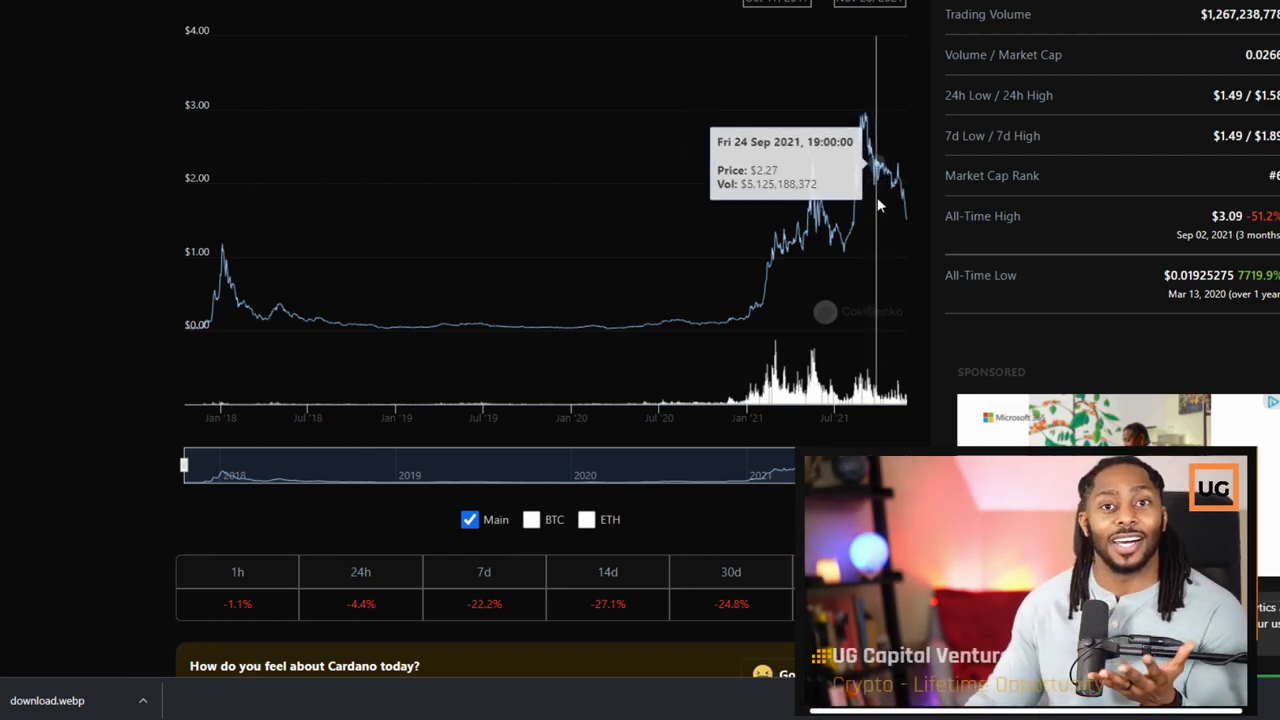
pyautogui.moveTo(896, 244)
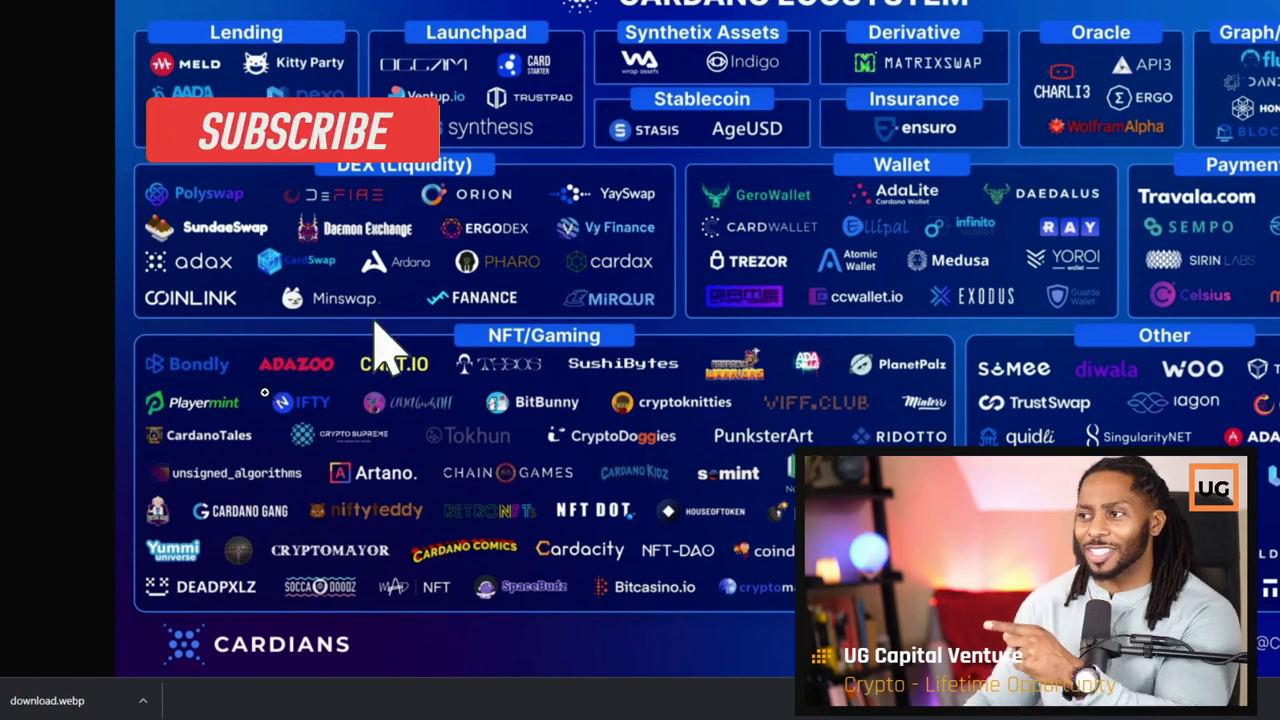
# Return from the Cardano ecosystem map to the Coinbase 9/7/2021 ADA purchase detail.
pyautogui.click(290, 130)
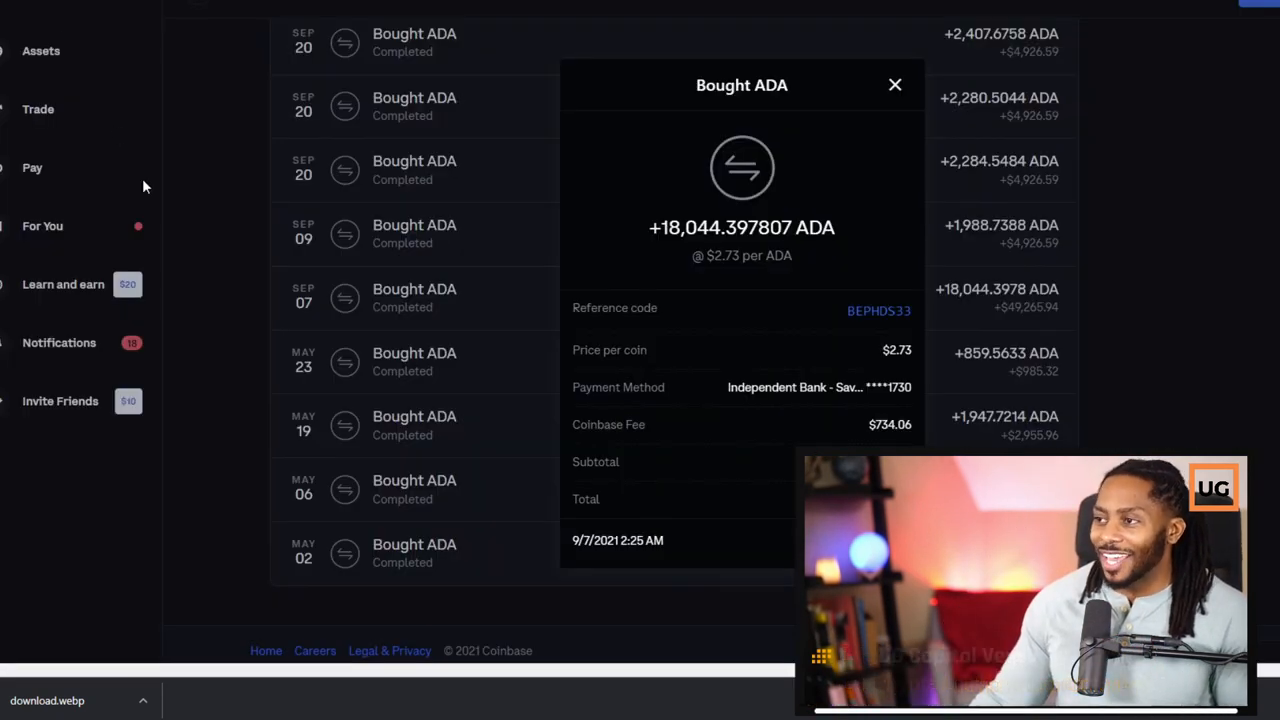
pyautogui.moveTo(196, 224)
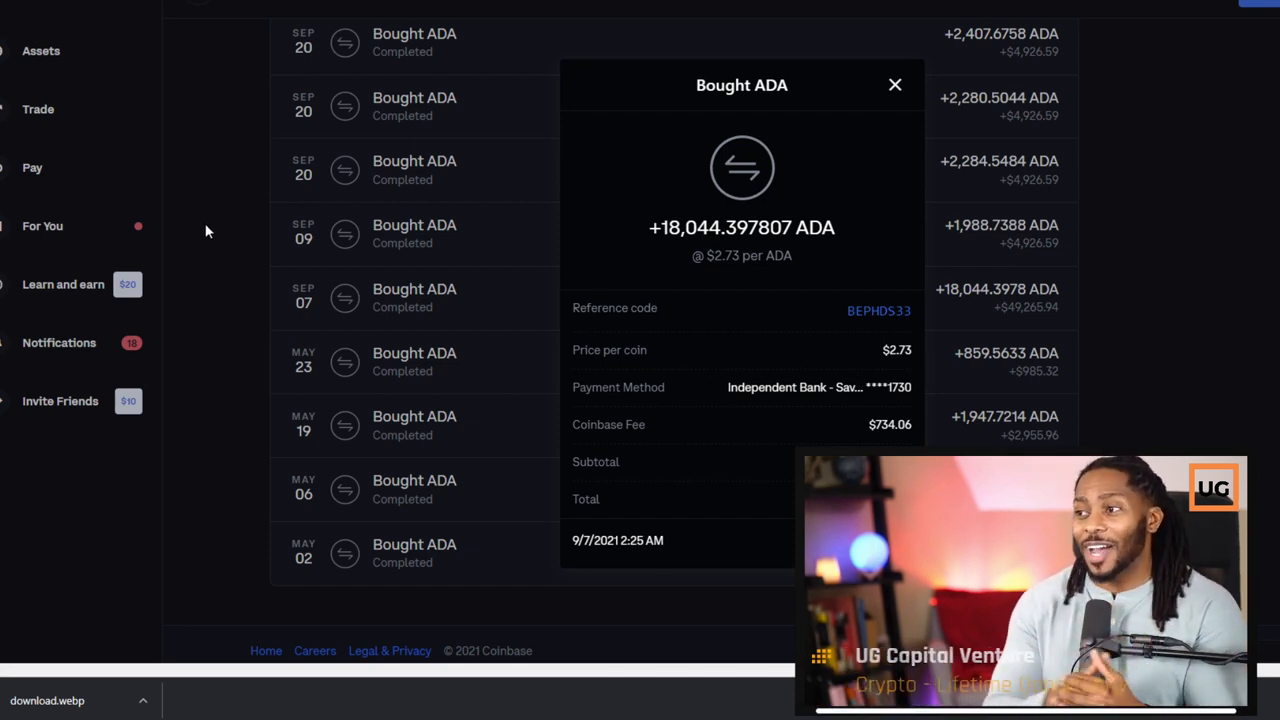
pyautogui.moveTo(228, 248)
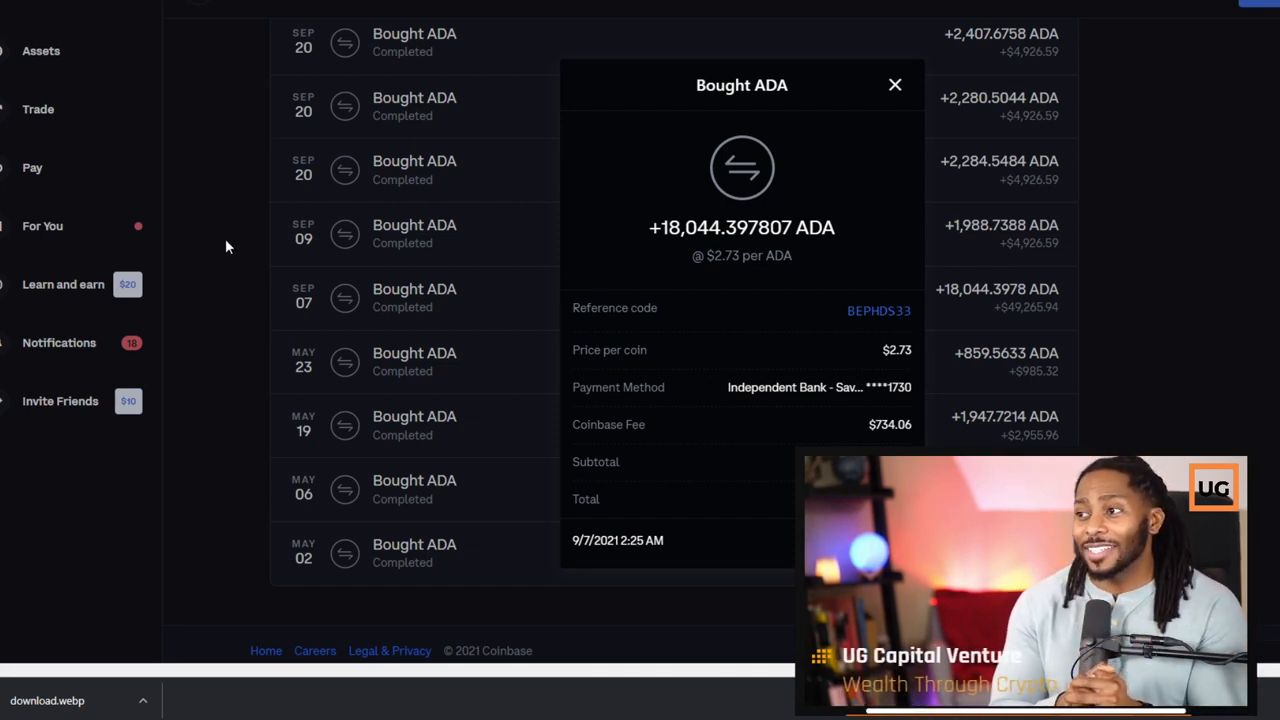